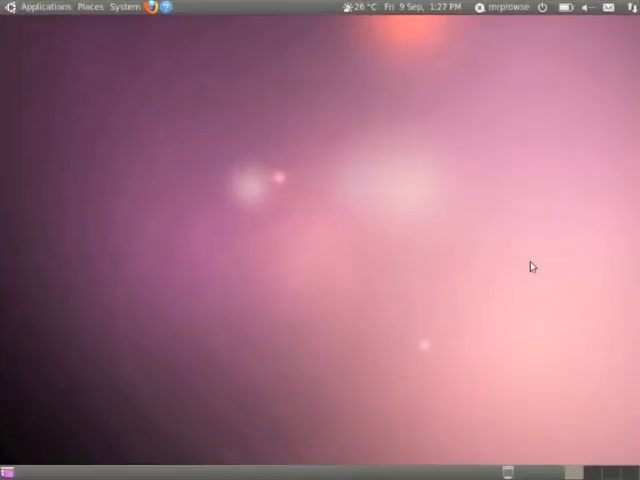
{"action": "mouse_move", "coordinate": [328, 174]}
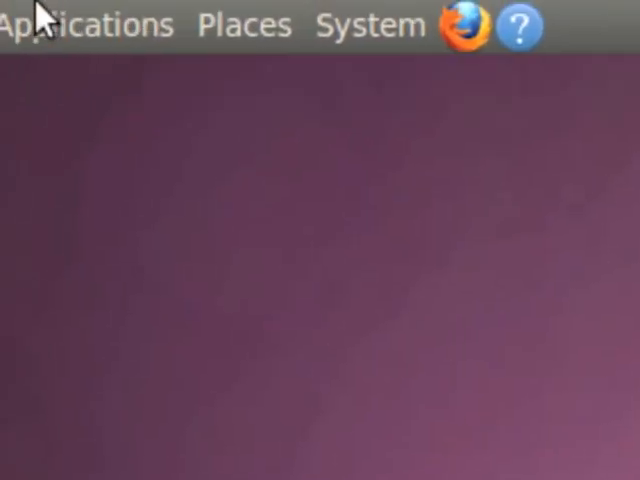
- Launch NetBeans IDE 6.8 from the Applications > Programming menu
{"action": "left_click", "coordinate": [85, 25]}
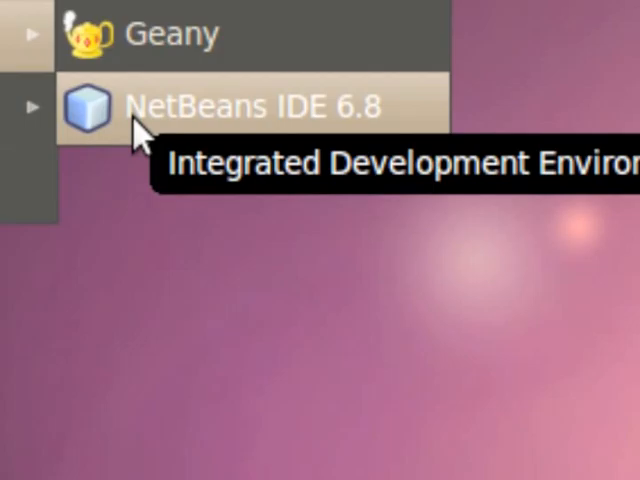
{"action": "left_click", "coordinate": [250, 105]}
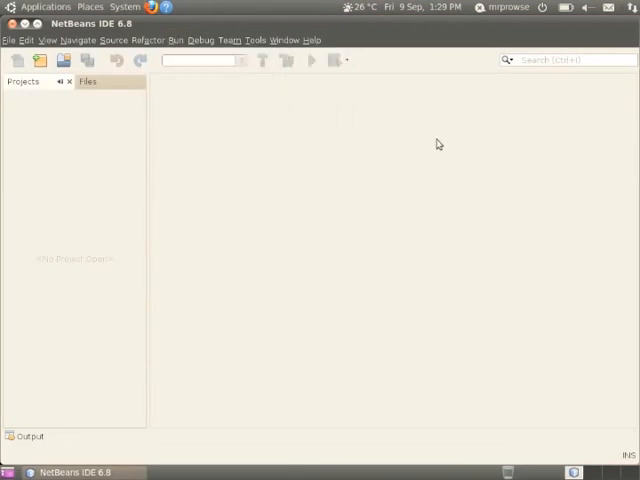
{"action": "mouse_move", "coordinate": [72, 158]}
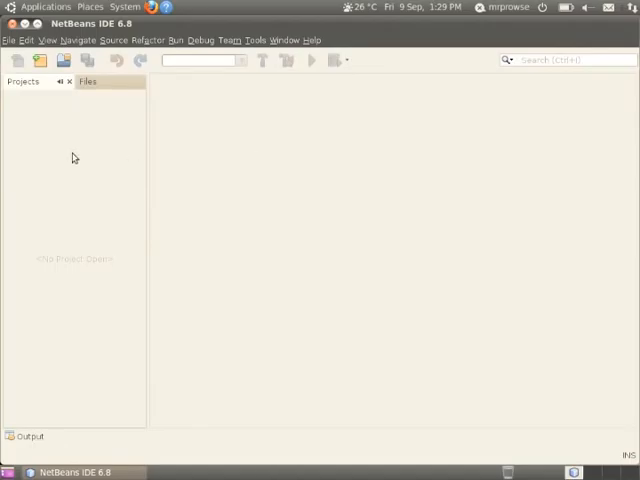
{"action": "mouse_move", "coordinate": [33, 111]}
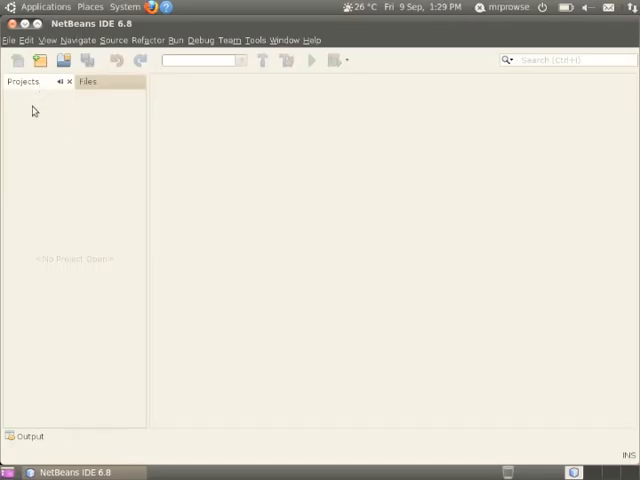
{"action": "mouse_move", "coordinate": [18, 112]}
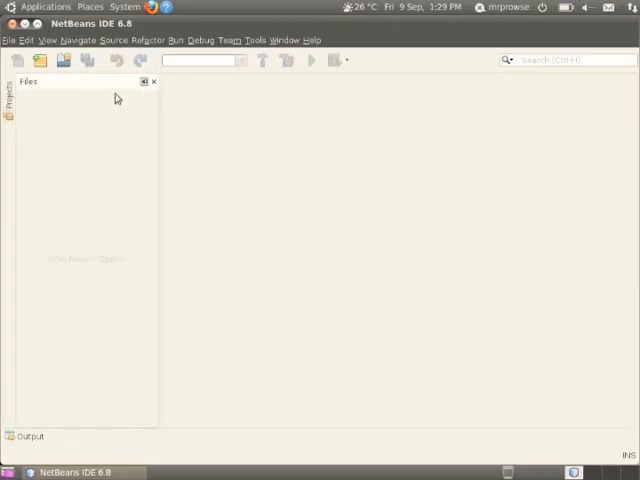
- Collapse the Files panel into the left sidebar, then slide it back open
{"action": "left_click", "coordinate": [7, 95]}
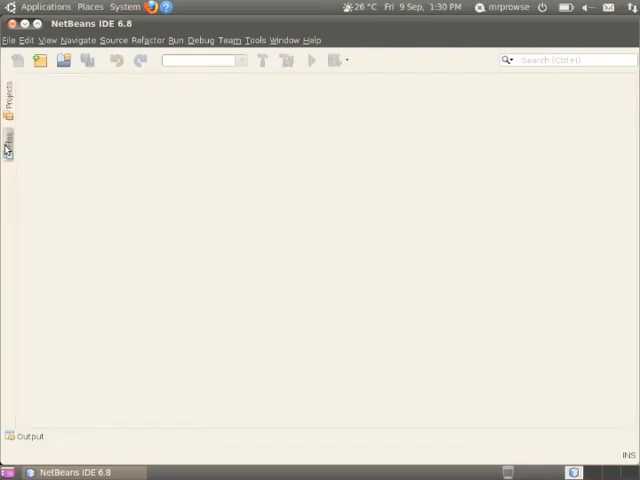
{"action": "left_click", "coordinate": [9, 138]}
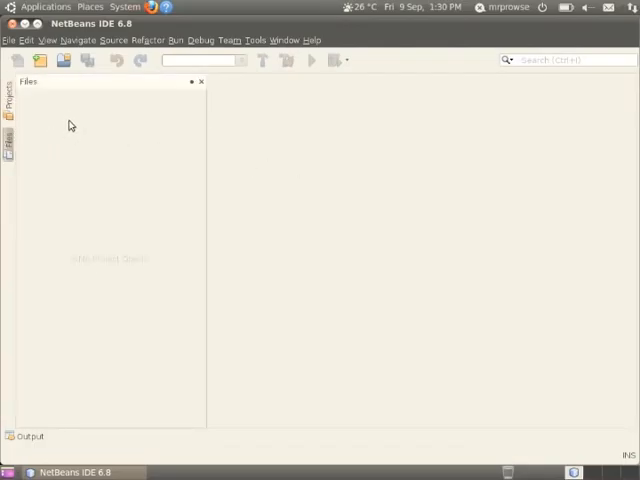
{"action": "mouse_move", "coordinate": [88, 116]}
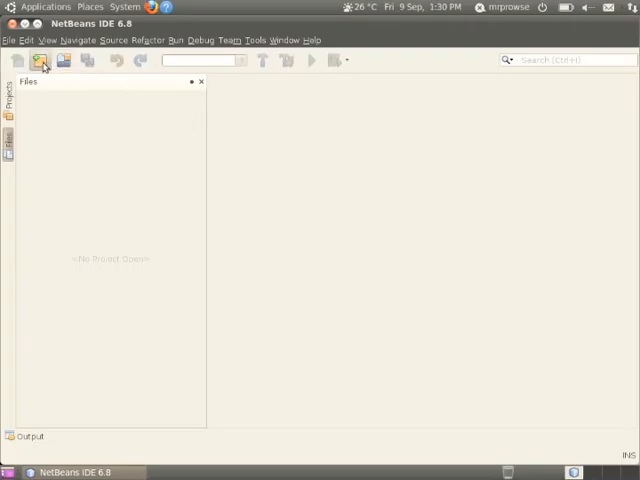
{"action": "mouse_move", "coordinate": [44, 60]}
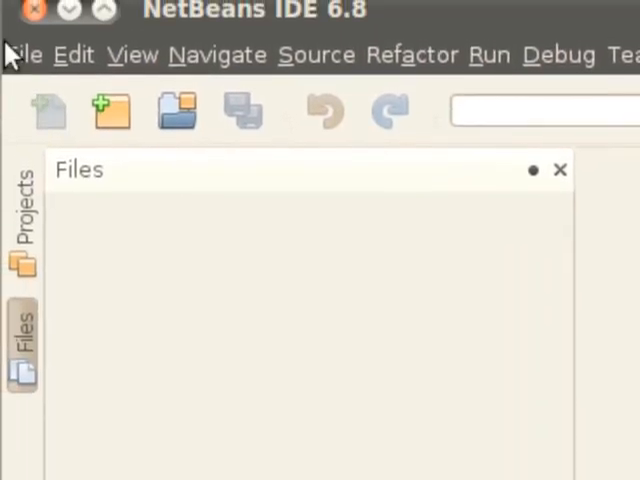
{"action": "left_click", "coordinate": [25, 54]}
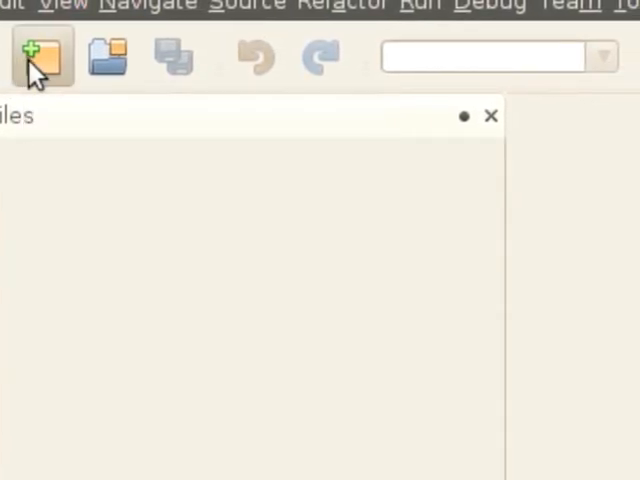
- Choose Java Application in the New Project wizard and advance to name and location
{"action": "left_click", "coordinate": [41, 57]}
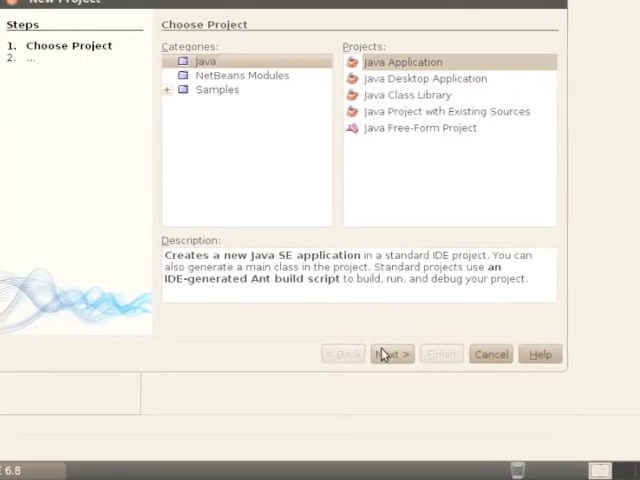
{"action": "left_click", "coordinate": [391, 353]}
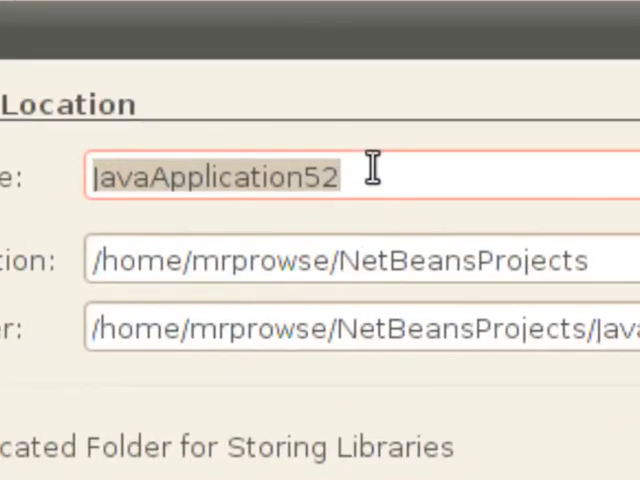
- Enter 'helloww' as the project name and review the main class settings
{"action": "type", "text": "helloww"}
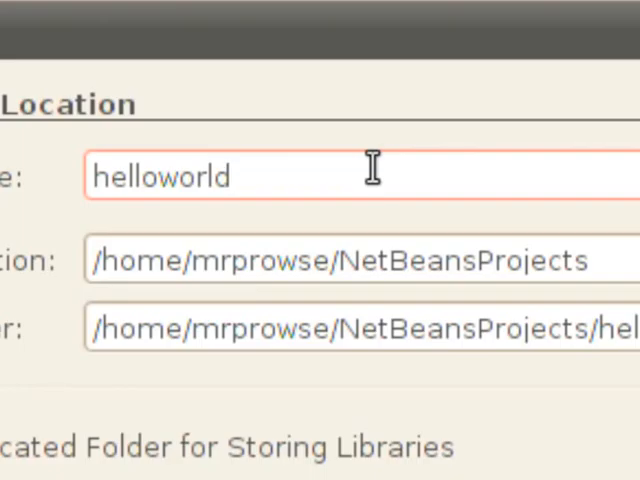
{"action": "scroll", "scroll_direction": "down", "scroll_amount": 3}
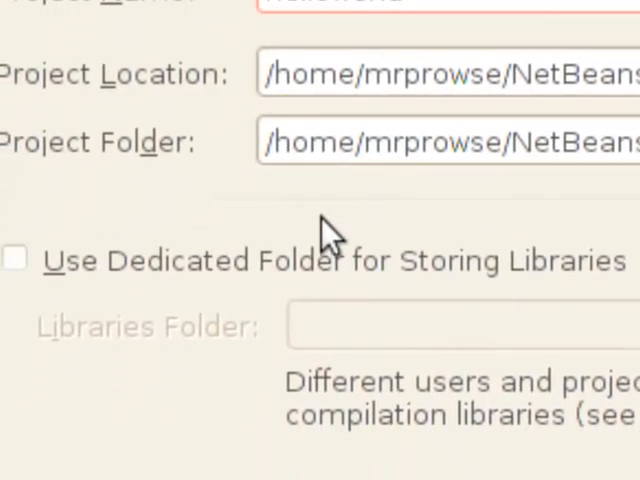
{"action": "scroll", "scroll_direction": "down", "scroll_amount": 3}
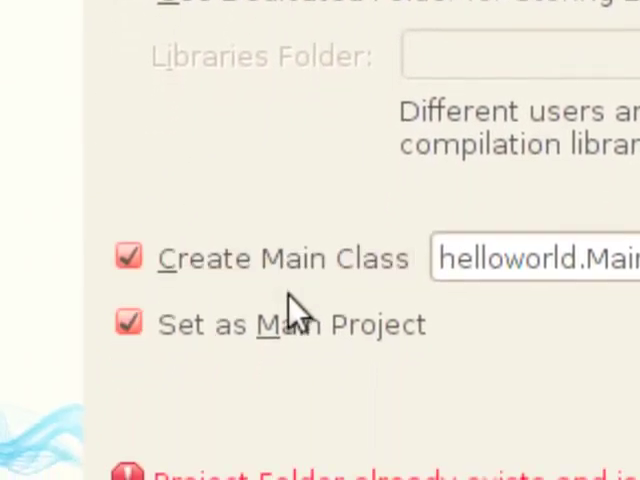
{"action": "scroll", "scroll_direction": "down", "scroll_amount": 3}
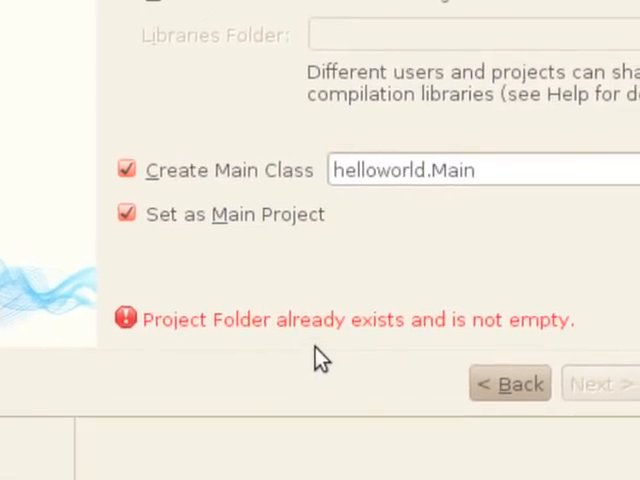
{"action": "scroll", "scroll_direction": "up", "scroll_amount": 3}
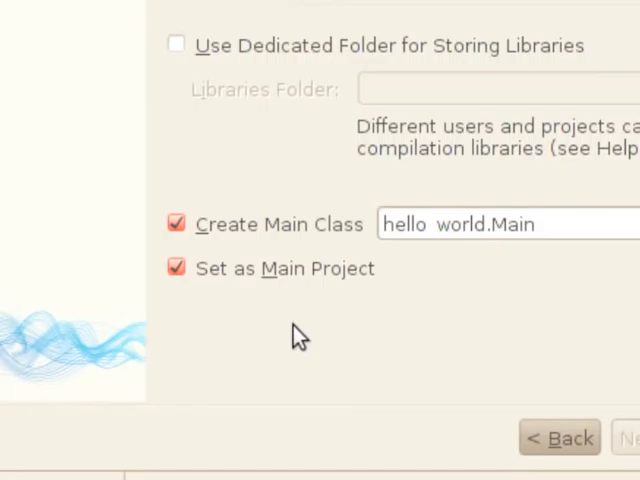
{"action": "scroll", "scroll_direction": "up", "scroll_amount": 3}
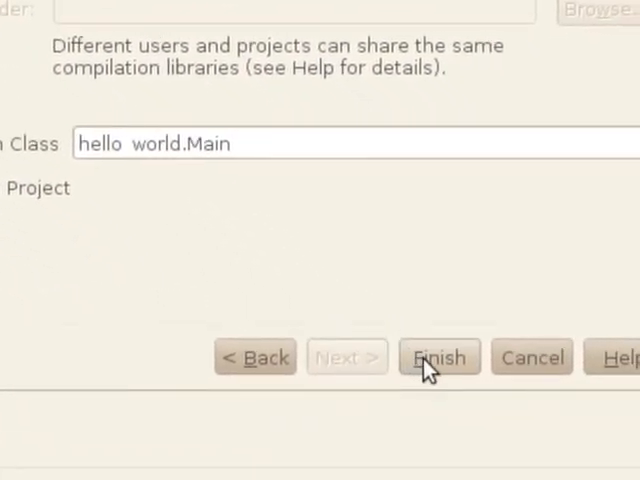
- Create the project and place the caret at the end of main() in Main.java
{"action": "left_click", "coordinate": [438, 356]}
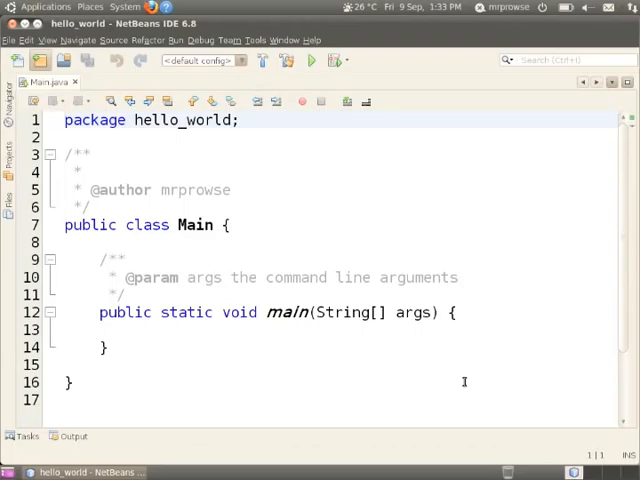
{"action": "left_click", "coordinate": [64, 120]}
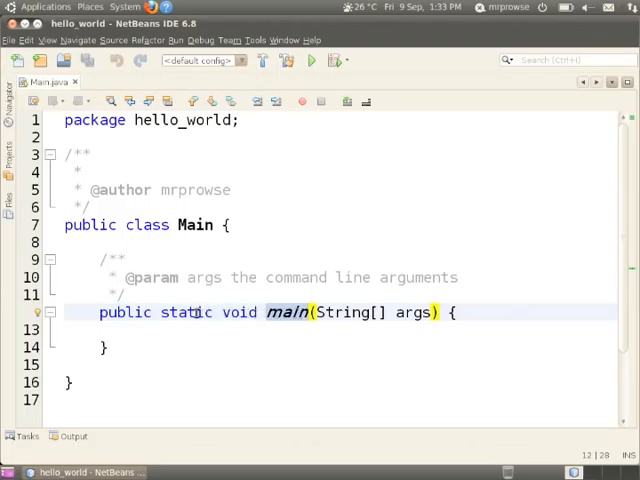
{"action": "double_click", "coordinate": [239, 313]}
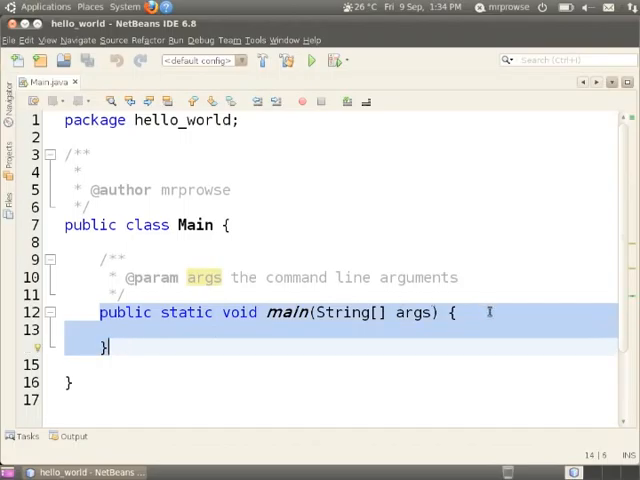
{"action": "left_click", "coordinate": [456, 312]}
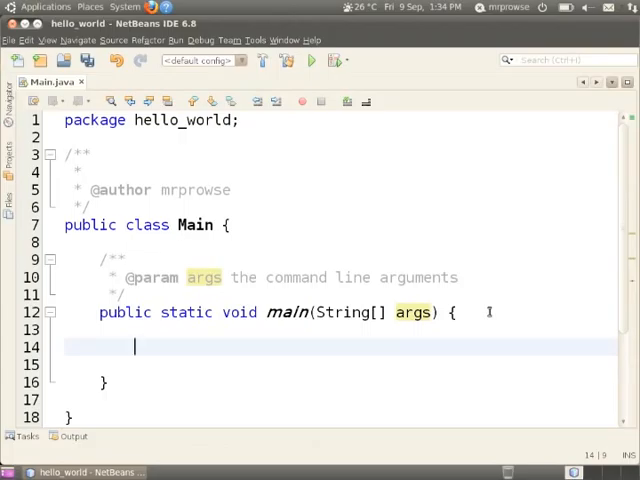
- Write cout << "Hello World!"; on line 14 inside main
{"action": "type", "text": "cout"}
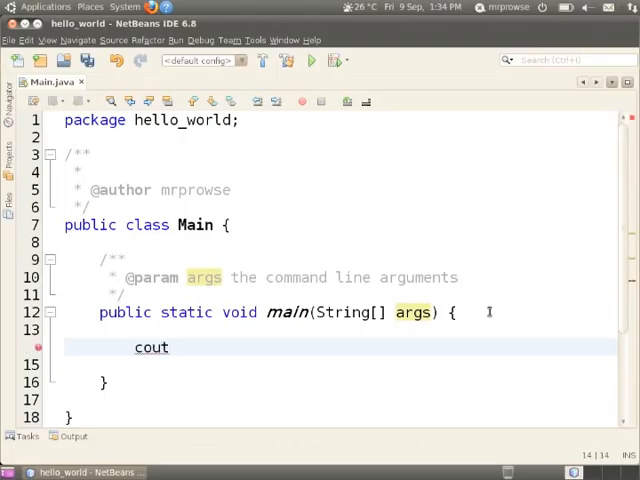
{"action": "type", "text": "<<"}
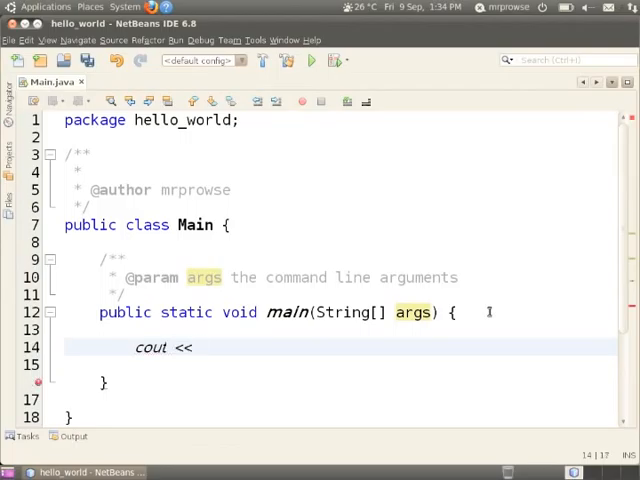
{"action": "type", "text": "\"\""}
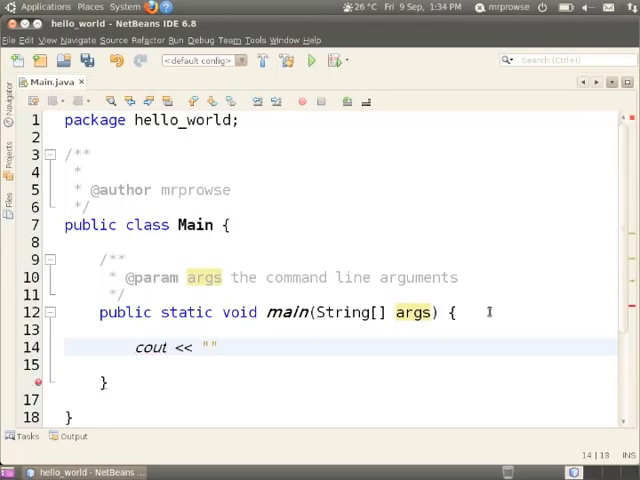
{"action": "type", "text": "Hello World!"}
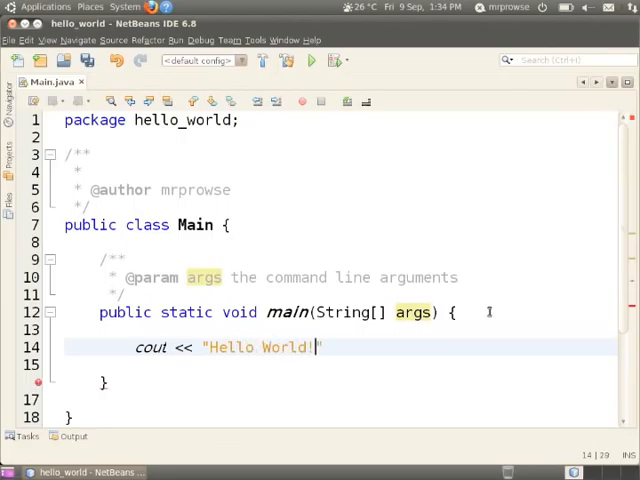
{"action": "type", "text": ";"}
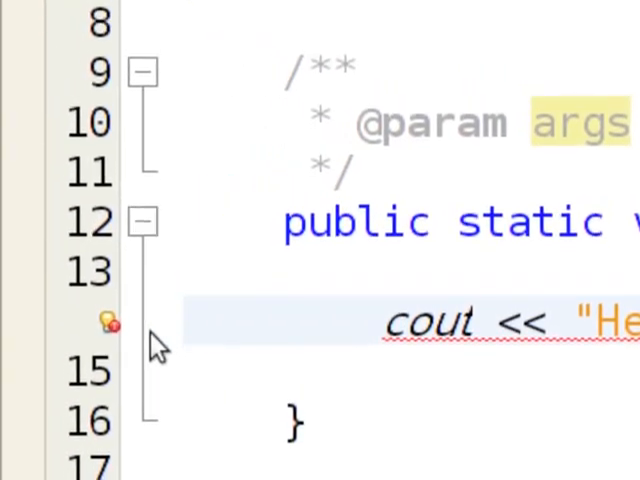
{"action": "mouse_move", "coordinate": [115, 340]}
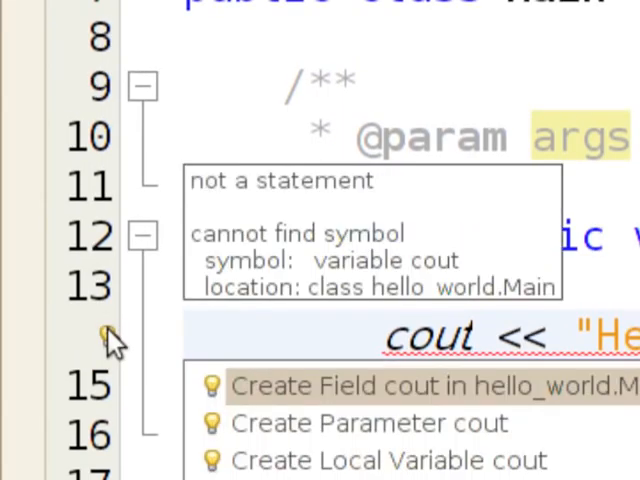
{"action": "scroll", "scroll_direction": "down", "scroll_amount": 3}
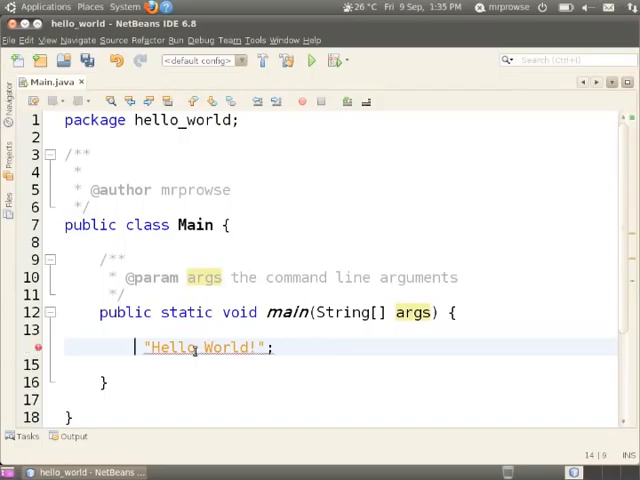
- Replace cout with System.out.print("Hello World!"); using code completion
{"action": "type", "text": "System"}
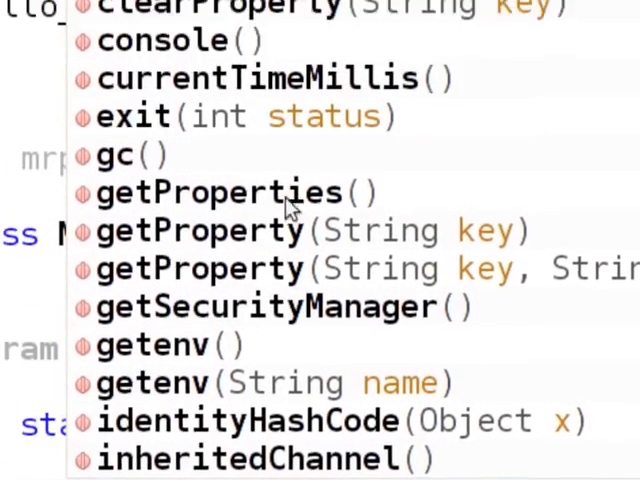
{"action": "scroll", "scroll_direction": "up", "scroll_amount": 3}
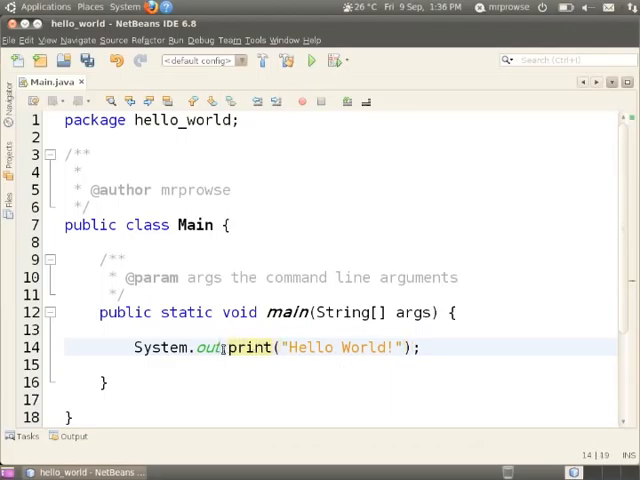
- Change the print argument to "Hello World", removing the exclamation mark
{"action": "left_click", "coordinate": [408, 348]}
{"action": "type", "text": "args"}
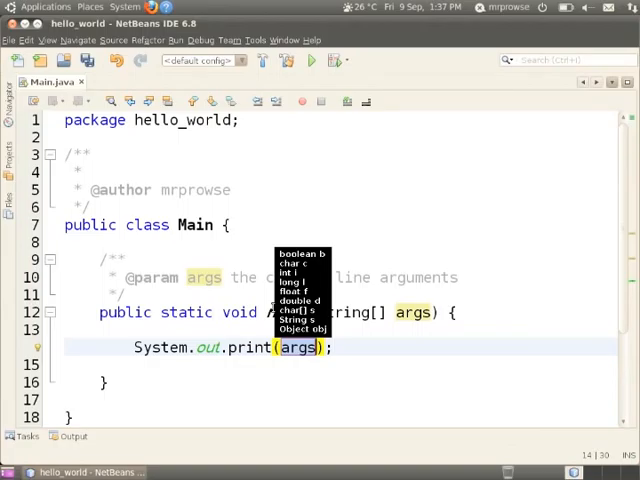
{"action": "type", "text": "\"Hello \""}
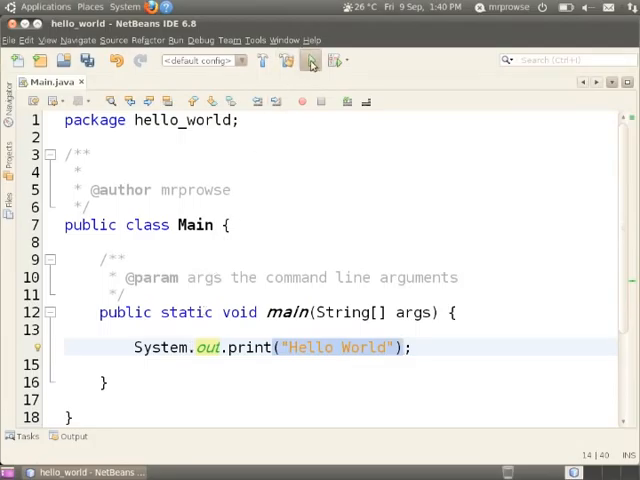
- Run the hello_world main project
{"action": "left_click", "coordinate": [311, 61]}
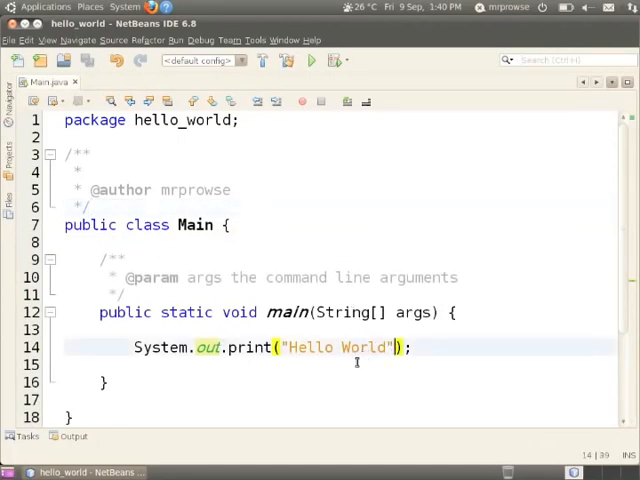
{"action": "type", "text": "cout"}
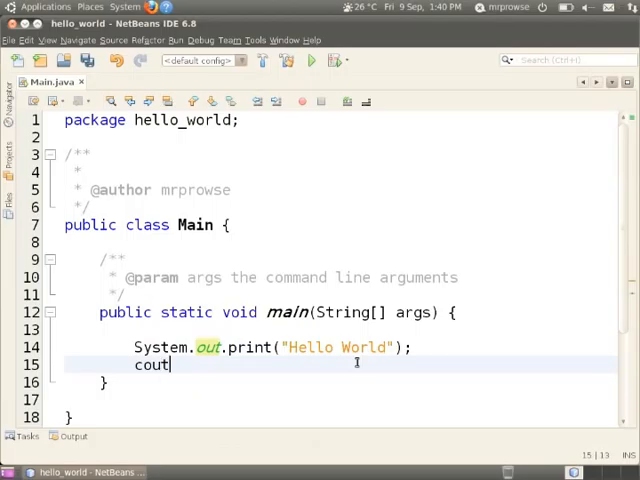
{"action": "type", "text": "<< \"Hel\""}
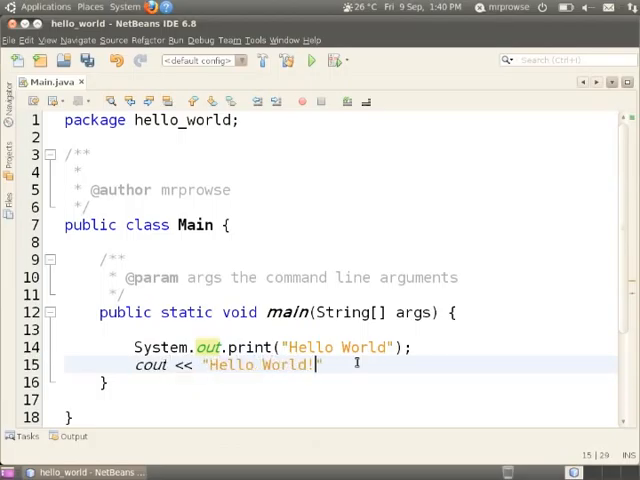
{"action": "type", "text": "<< endl;"}
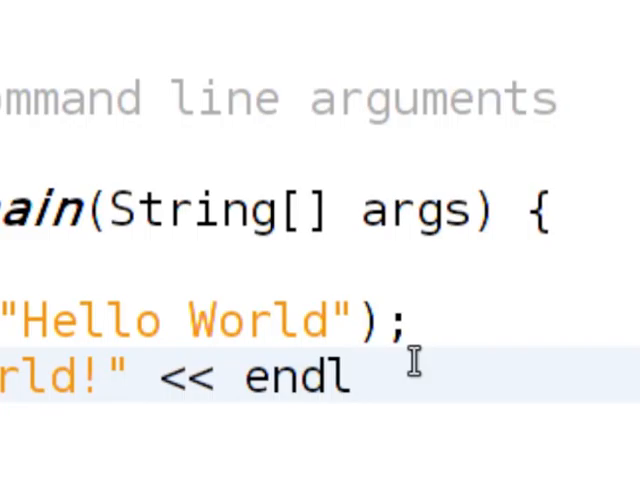
{"action": "double_click", "coordinate": [290, 375]}
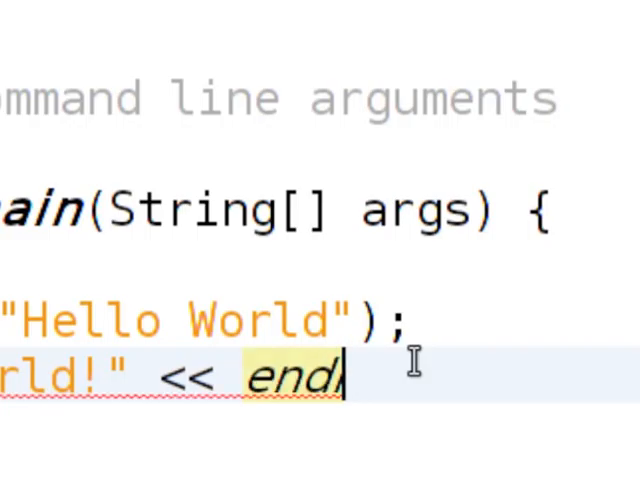
{"action": "key", "text": "Backspace"}
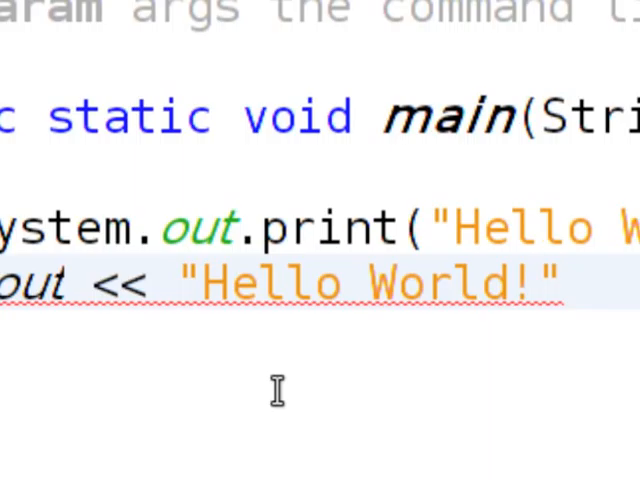
{"action": "type", "text": "\\"}
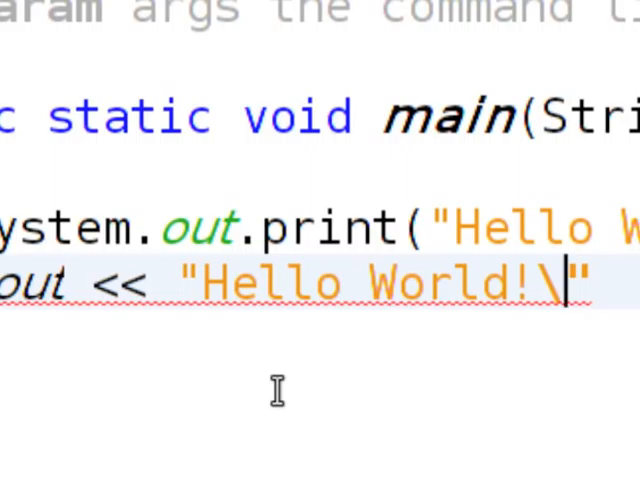
{"action": "type", "text": "n"}
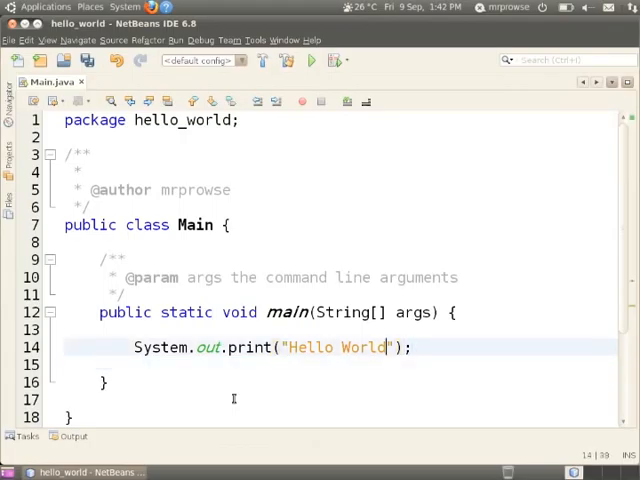
- Append \n to the "Hello World" string and run the project again
{"action": "type", "text": "\\n"}
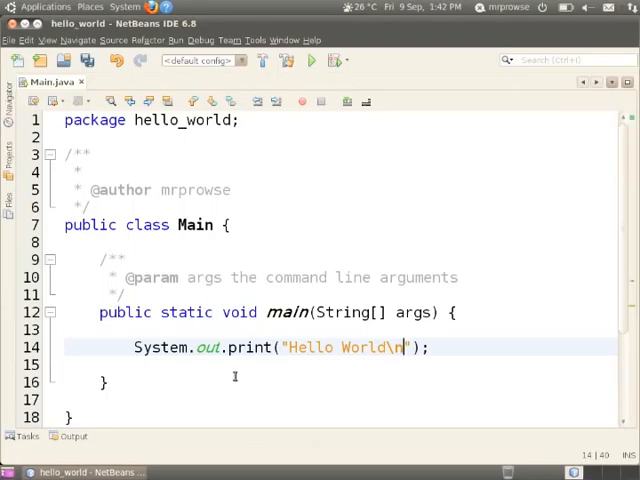
{"action": "left_click", "coordinate": [310, 61]}
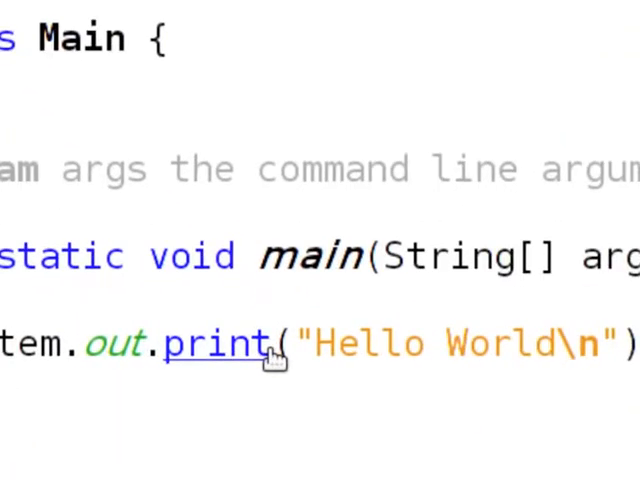
{"action": "type", "text": "ln"}
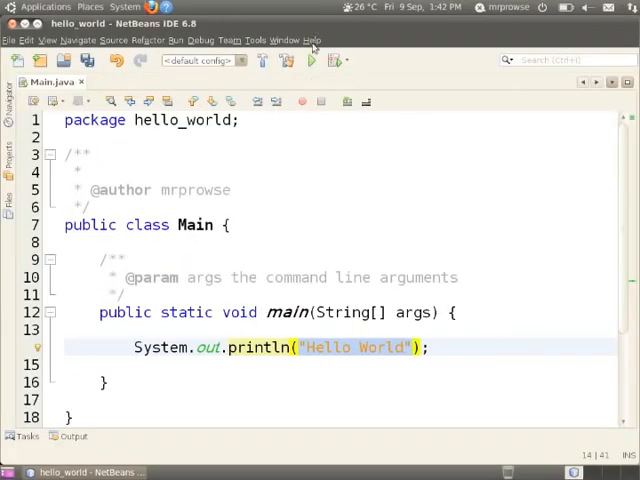
- Below the Hello World line, add the comment: Output this -> Jimmy said, "I has NetBeans."
{"action": "left_click", "coordinate": [312, 61]}
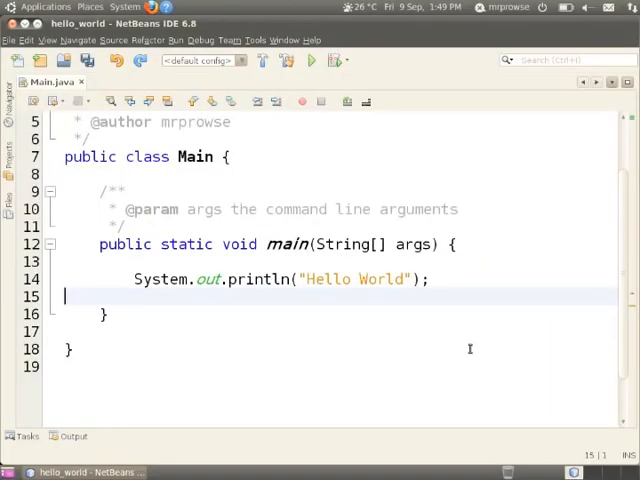
{"action": "type", "text": "//"}
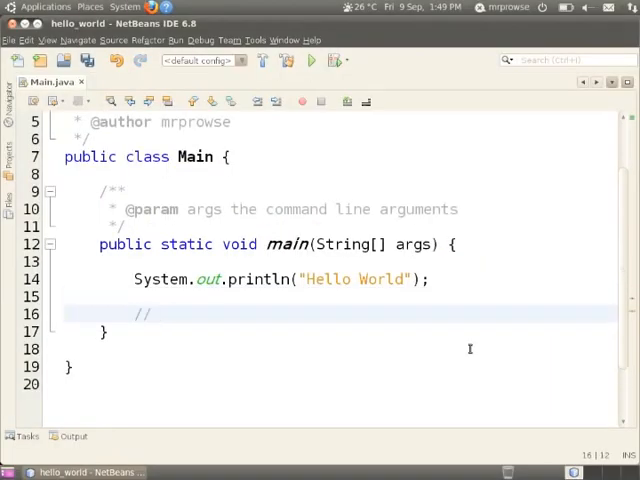
{"action": "type", "text": "Output"}
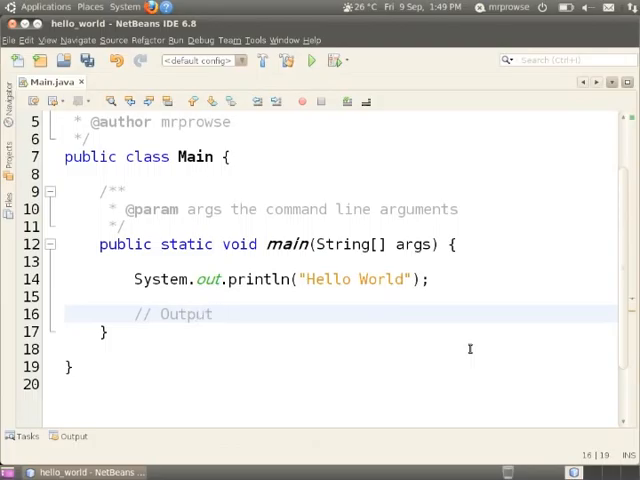
{"action": "type", "text": "\""}
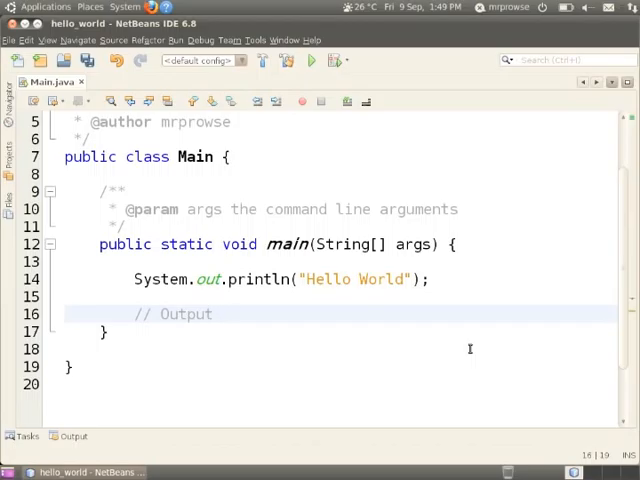
{"action": "type", "text": "this ->"}
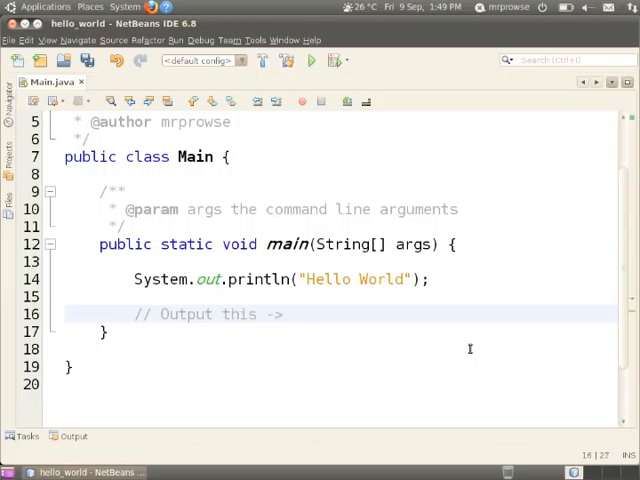
{"action": "type", "text": "Ji"}
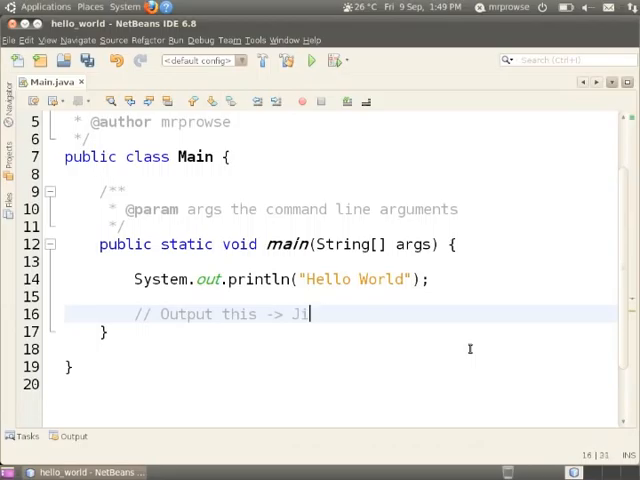
{"action": "type", "text": "mmy said, \""}
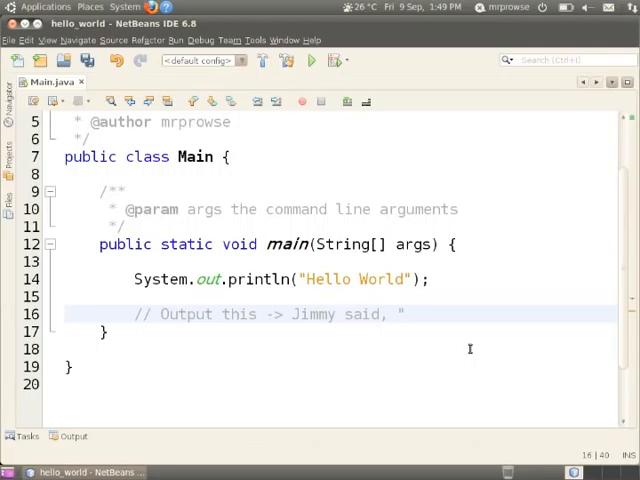
{"action": "type", "text": "I has b"}
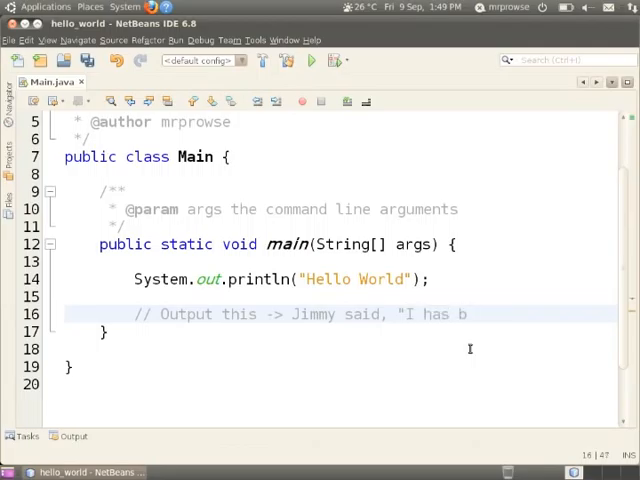
{"action": "type", "text": "NetBean"}
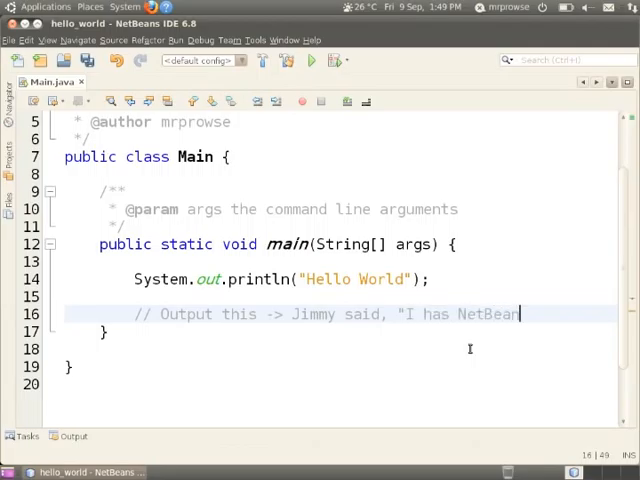
{"action": "type", "text": "s.\""}
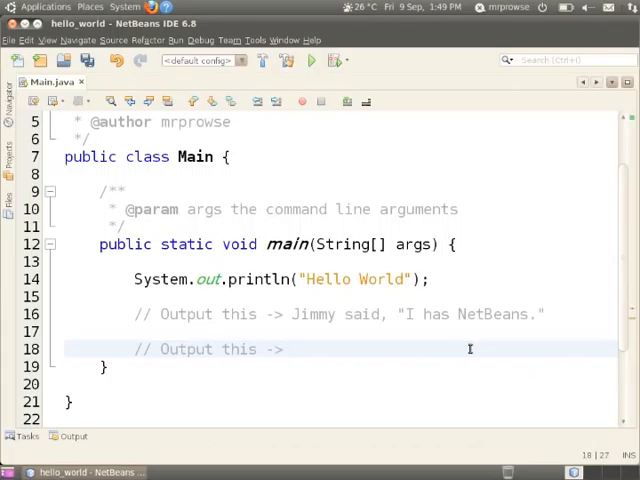
- Add a second comment showing the //:)\\ smiley, followed by a new line
{"action": "type", "text": "//"}
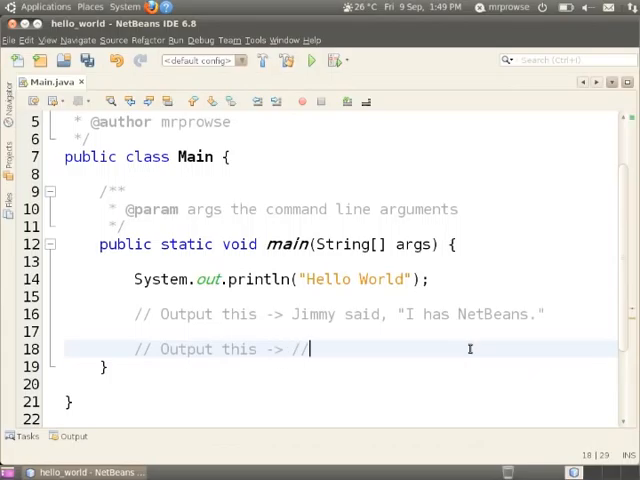
{"action": "type", "text": ":)\\\\"}
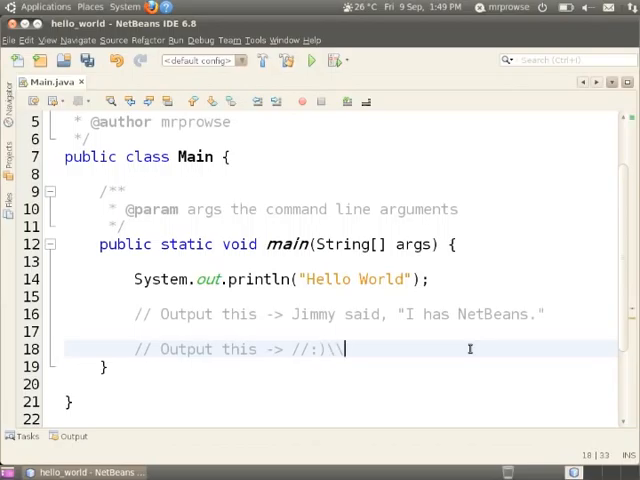
{"action": "key", "text": "Return"}
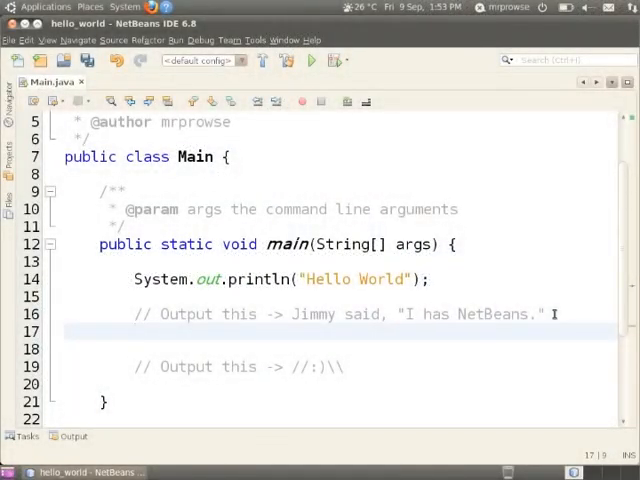
- Add a println under the first comment printing Jimmy said, "I has Netbeans." with escaped quotes
{"action": "type", "text": "System.out.println(\"\");"}
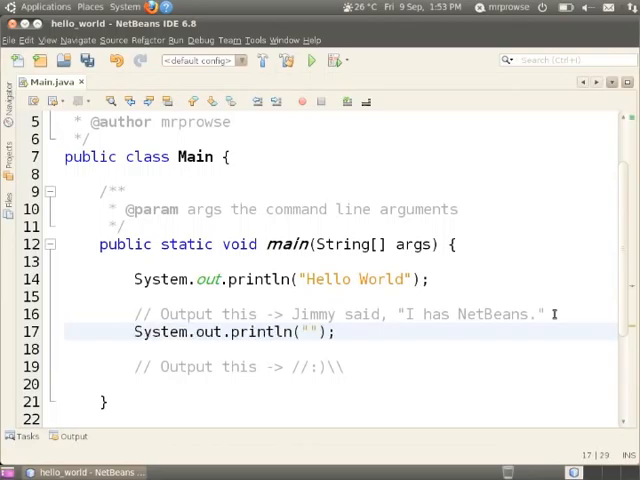
{"action": "type", "text": "Jimmy said, \"I"}
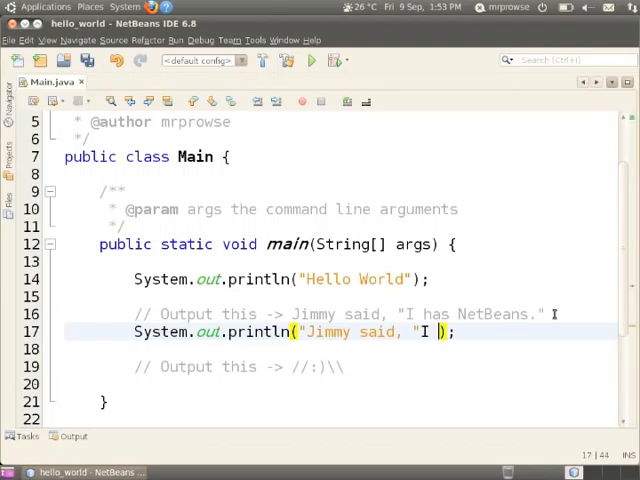
{"action": "type", "text": "had Netbeans.\""}
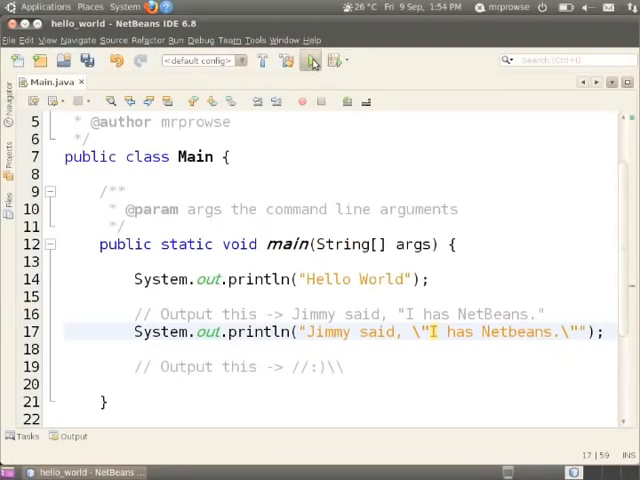
- Run Main Project to test the Jimmy line, then return to the editor
{"action": "left_click", "coordinate": [310, 60]}
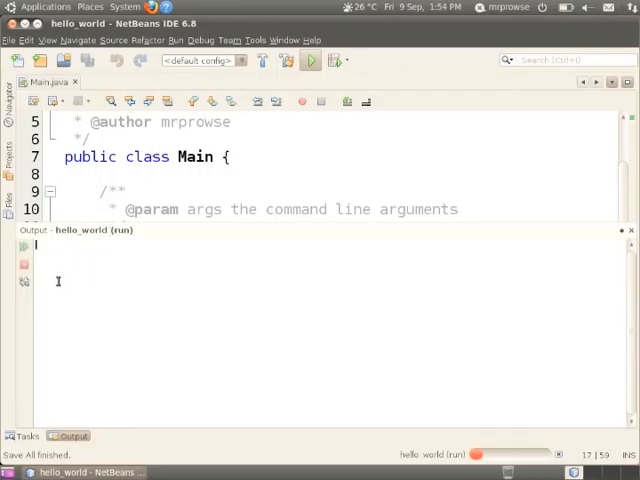
{"action": "left_click", "coordinate": [310, 60]}
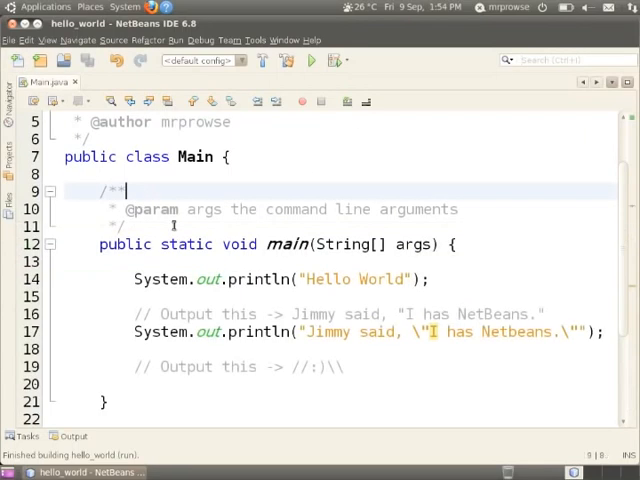
- Below the smiley comment, add System.out.println("//:)\\"); to print the smiley
{"action": "left_click", "coordinate": [344, 366]}
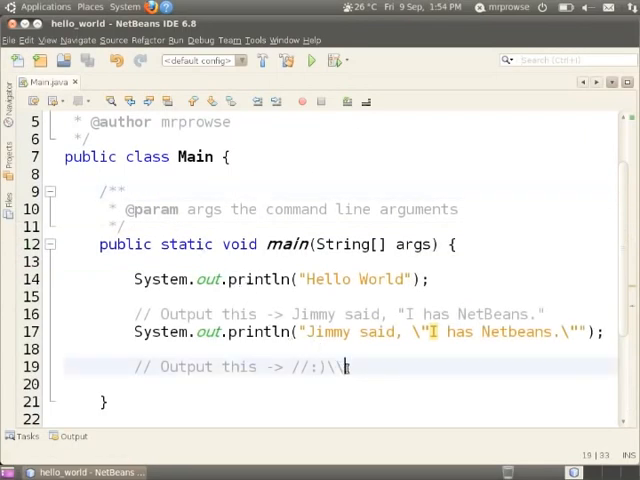
{"action": "type", "text": "System.out.println(\"\");"}
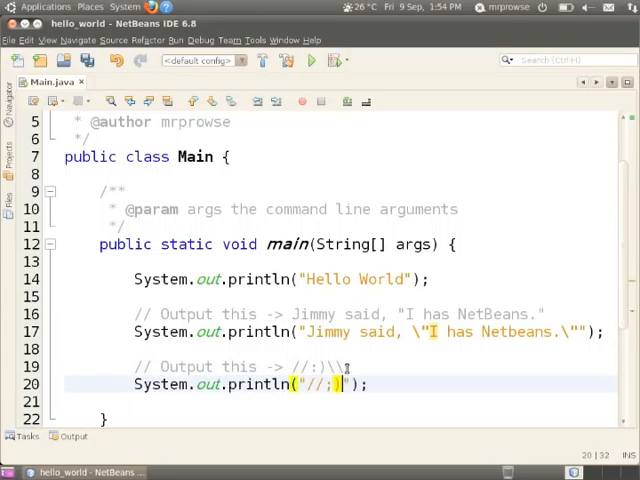
{"action": "type", "text": "\\\\"}
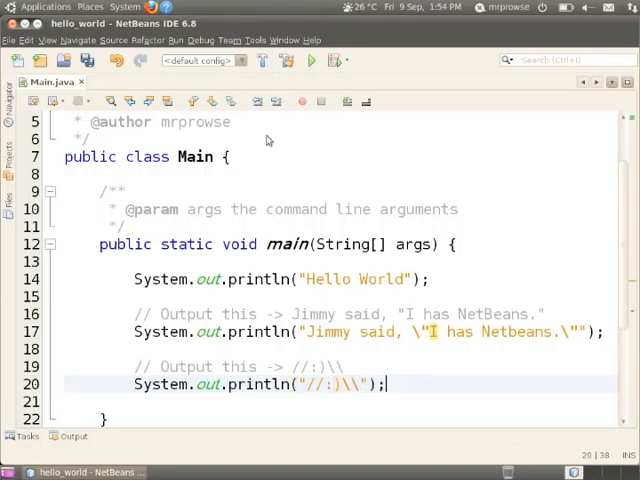
- Run Main Project and check the Hello World, Jimmy and smiley output lines
{"action": "left_click", "coordinate": [311, 61]}
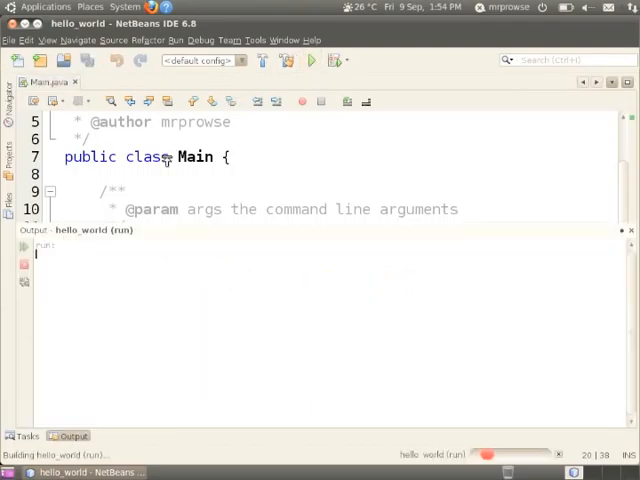
{"action": "left_click", "coordinate": [311, 61]}
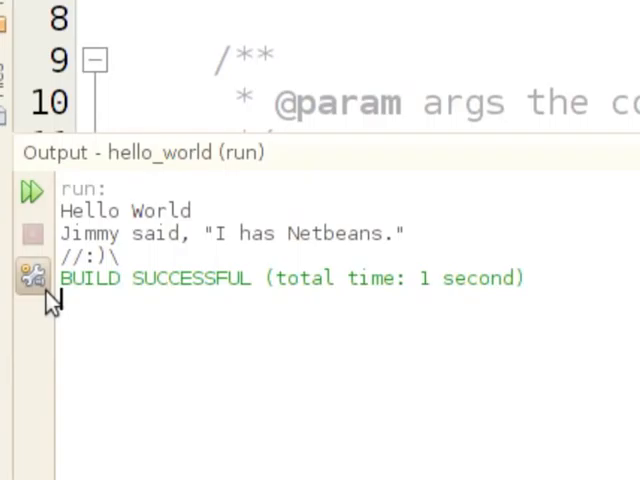
{"action": "mouse_move", "coordinate": [30, 275]}
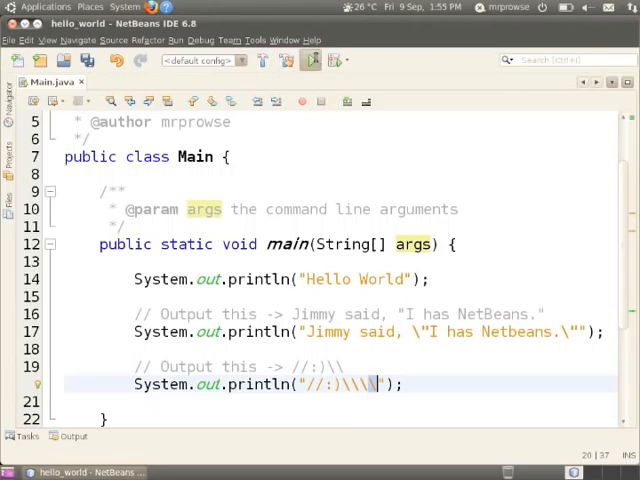
- Rerun the program with the smiley string changed to four backslashes
{"action": "left_click", "coordinate": [310, 60]}
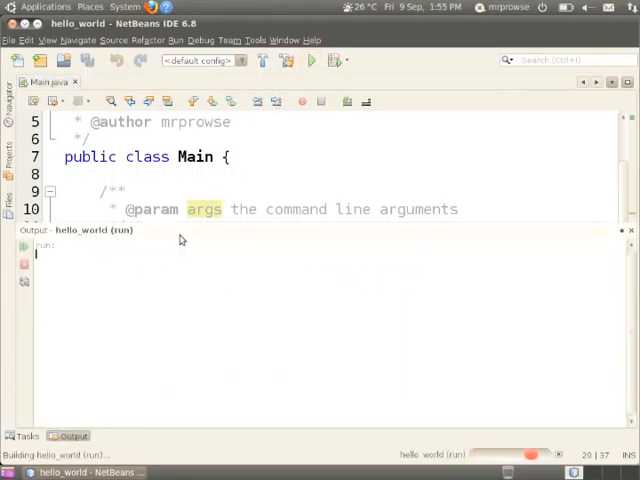